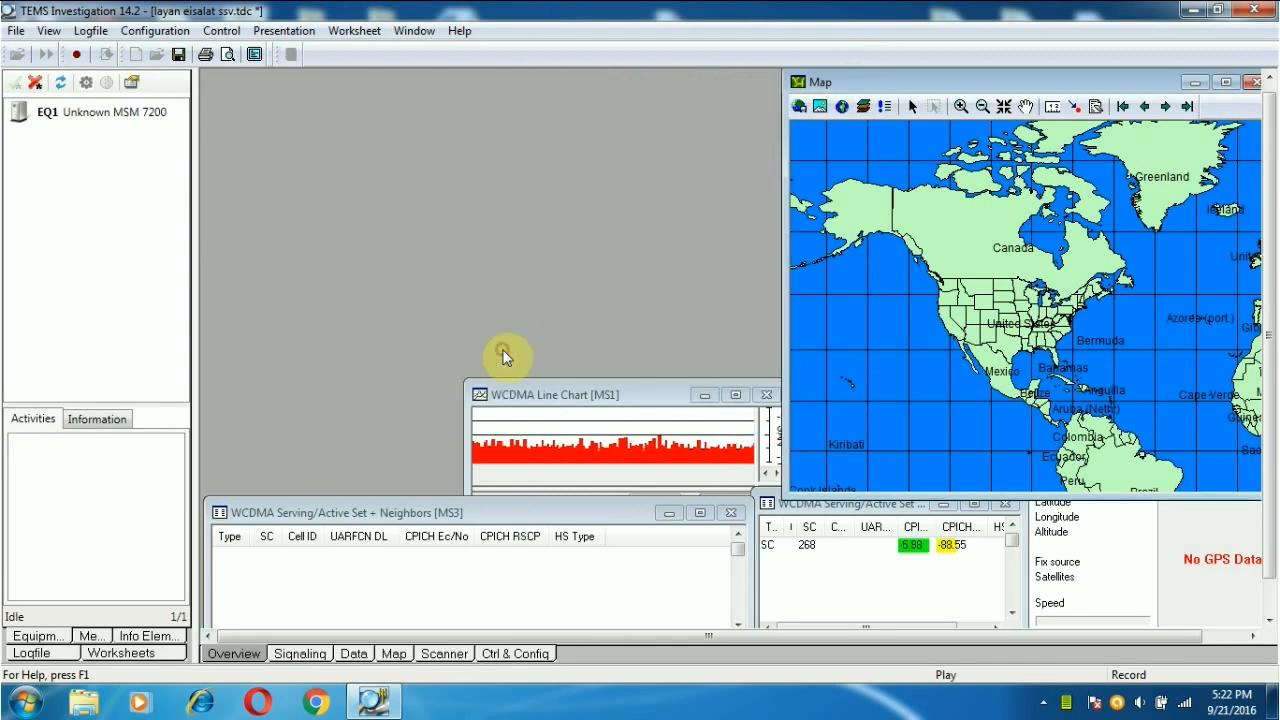
# - Close the Map, WCDMA Line Chart, Serving/Active Set and GPS windows, leaving a fresh world map
pyautogui.click(730, 512)
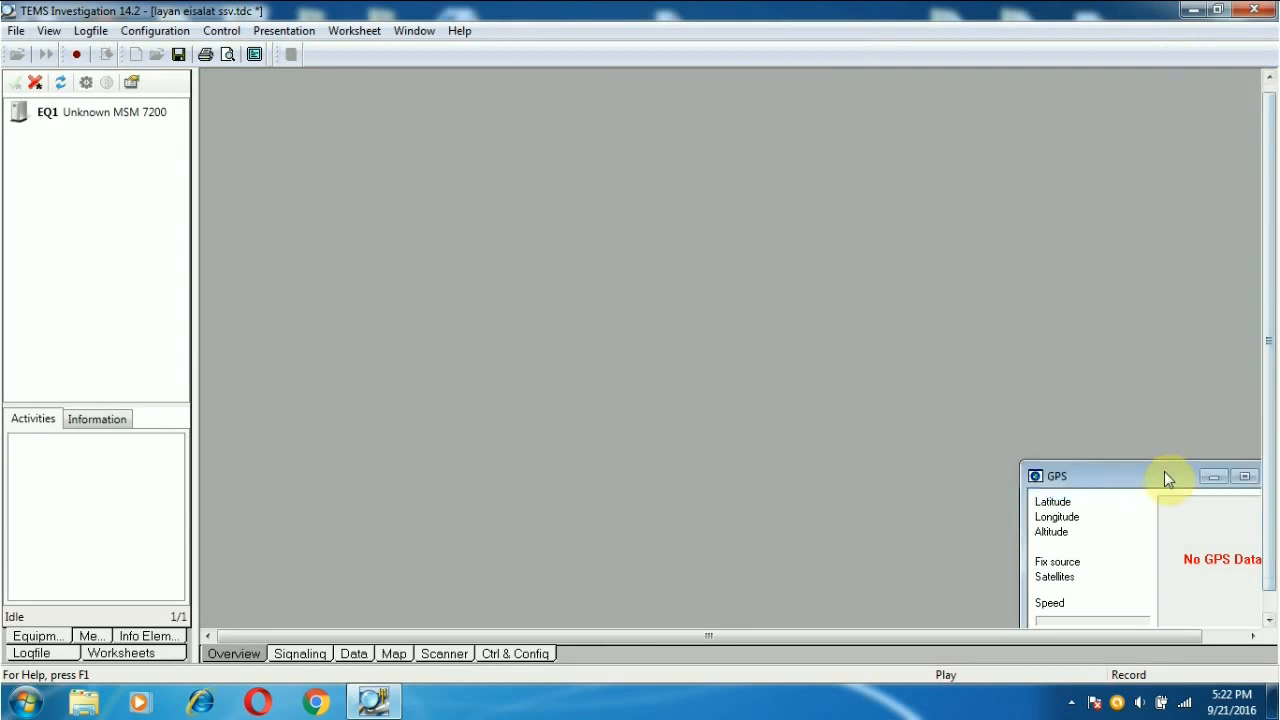
pyautogui.click(1244, 476)
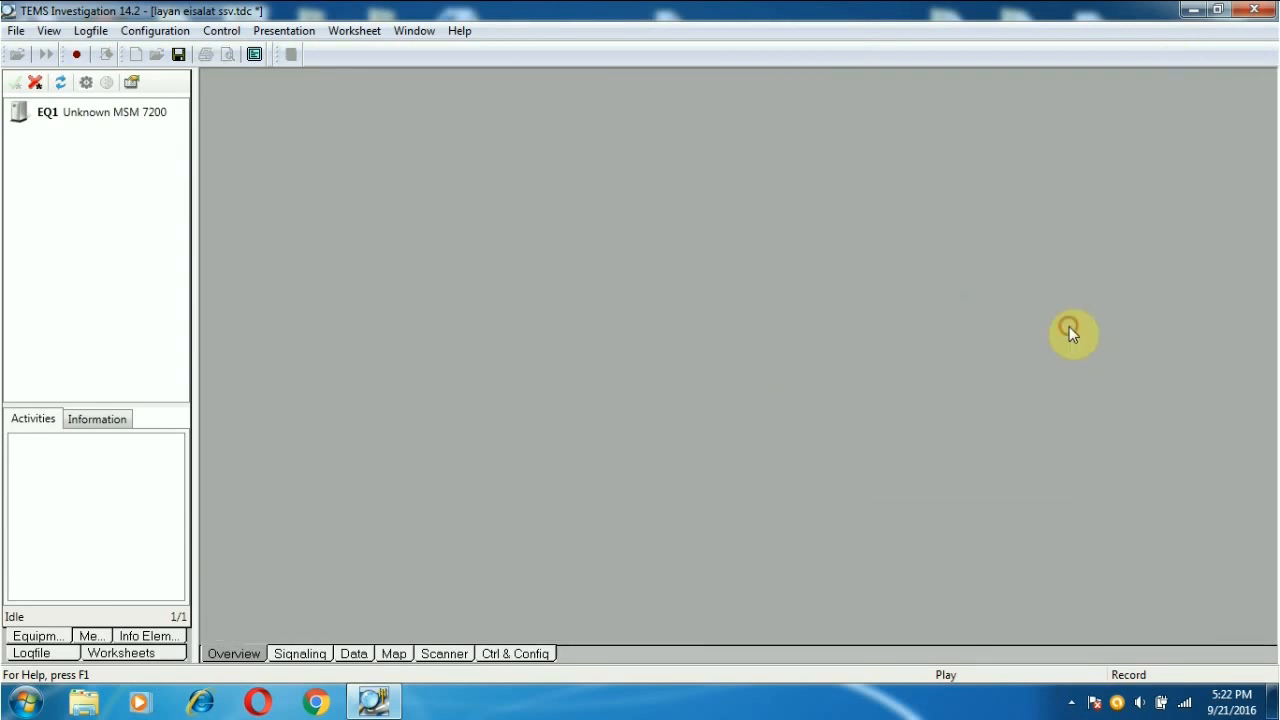
pyautogui.moveTo(336, 68)
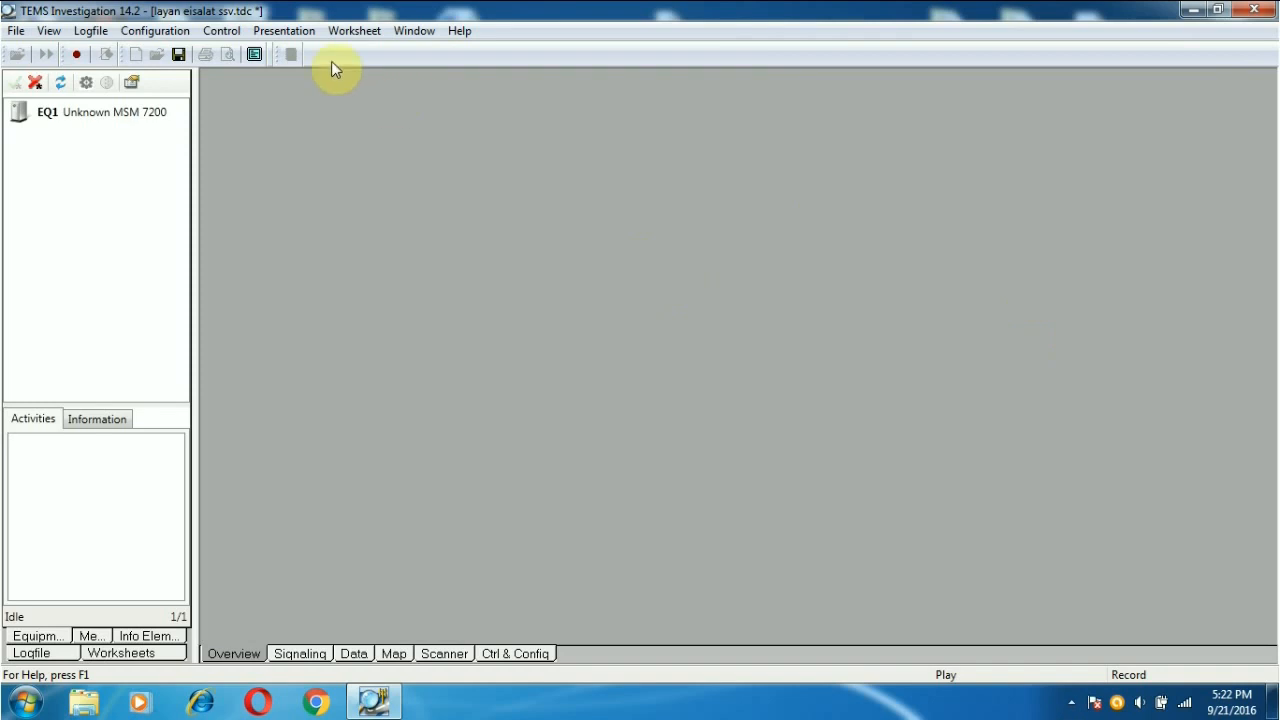
pyautogui.click(284, 30)
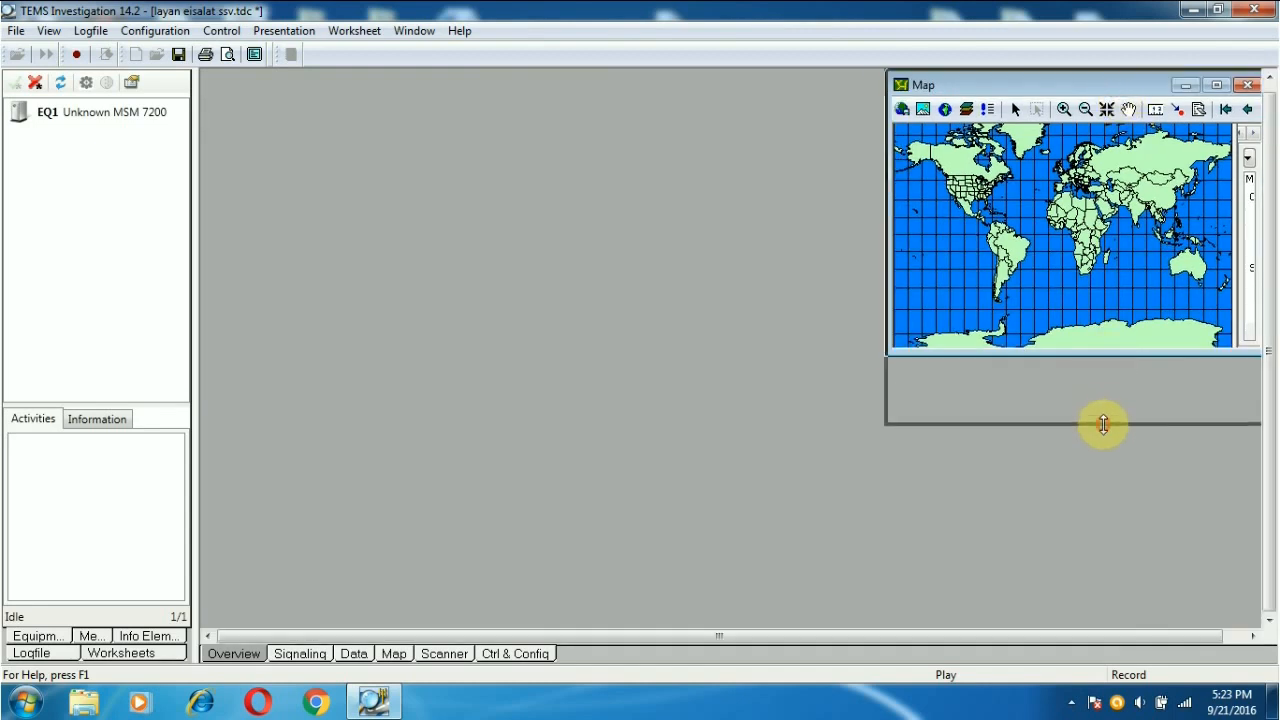
# - Add a GPS window from Presentation > Positioning and place it below the Map
pyautogui.click(284, 30)
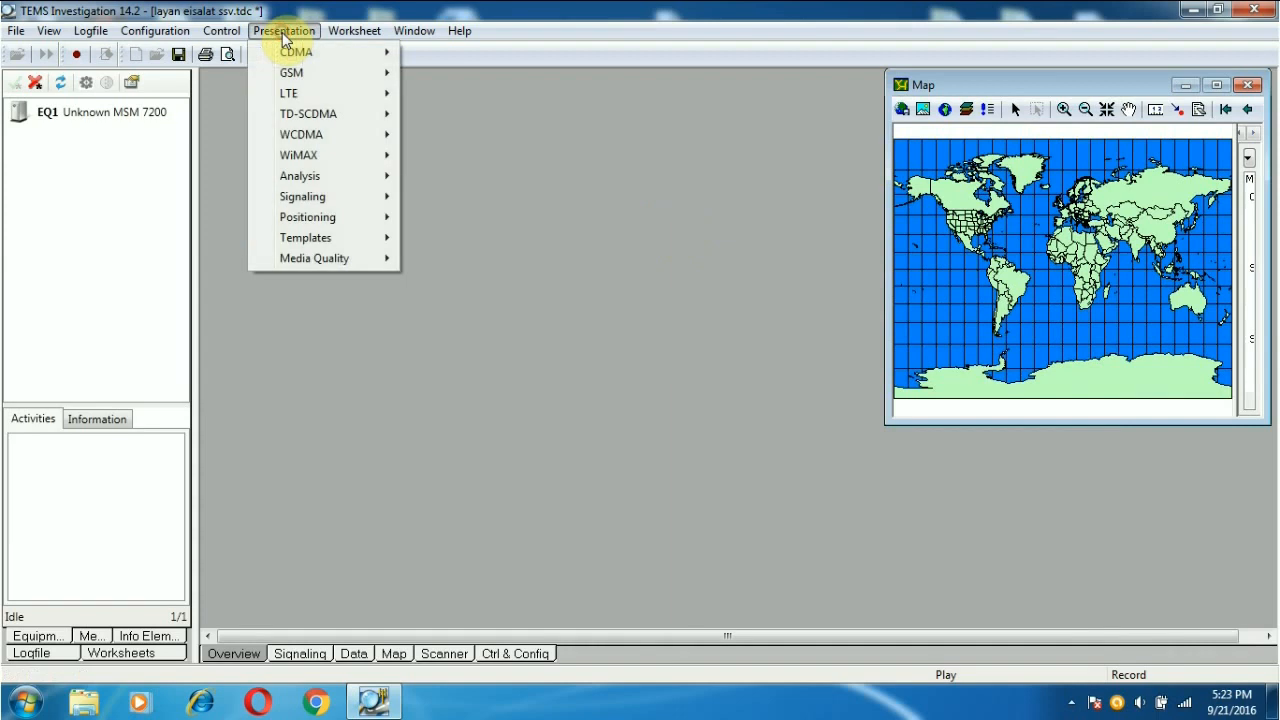
pyautogui.moveTo(308, 216)
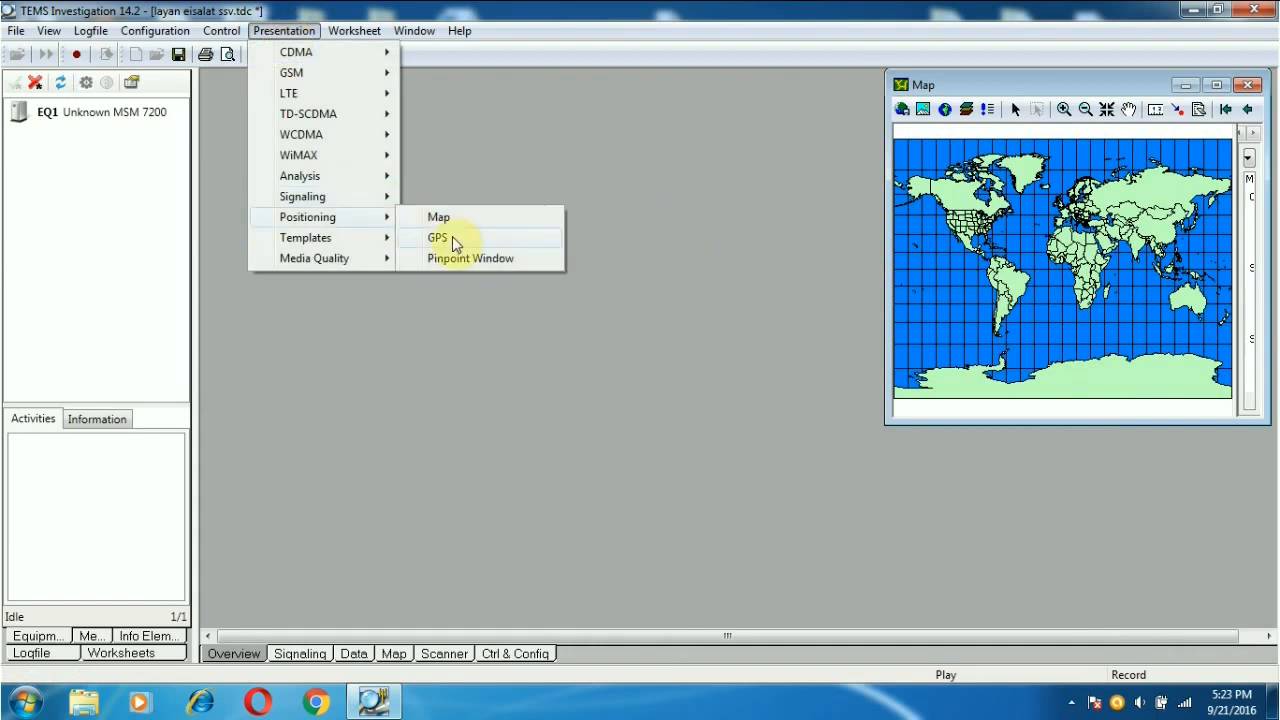
pyautogui.click(436, 238)
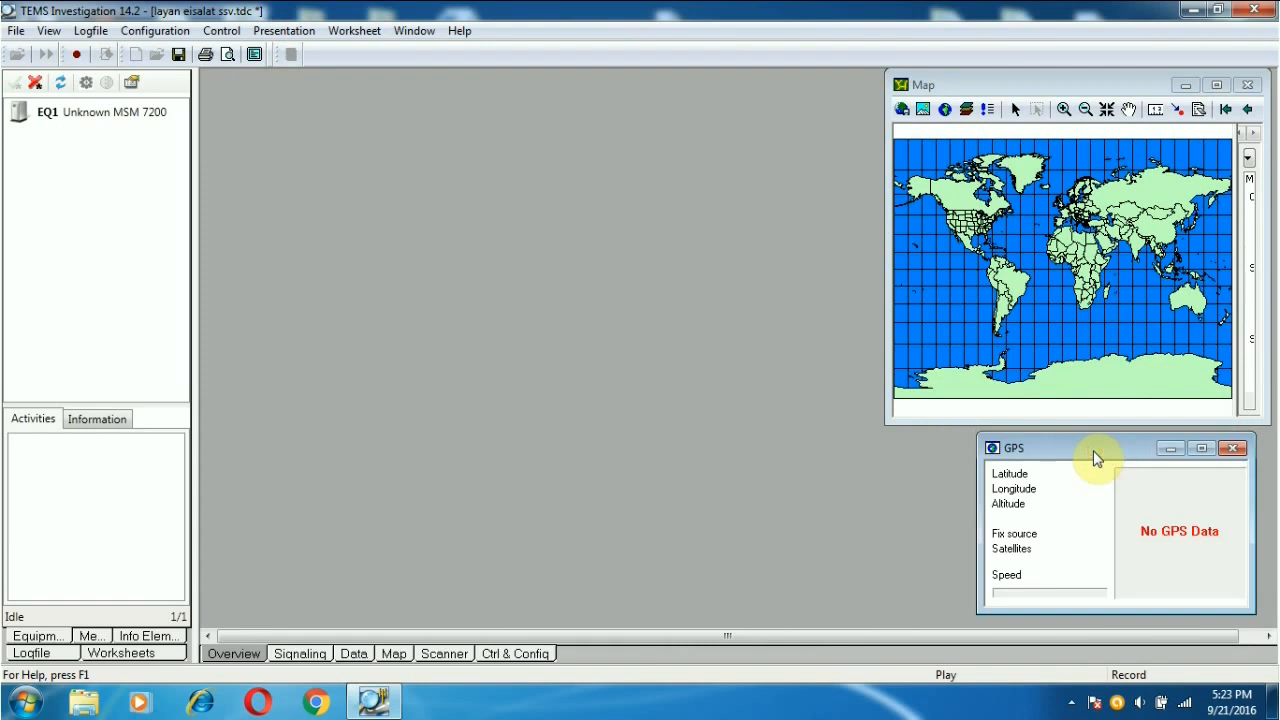
pyautogui.moveTo(1150, 460)
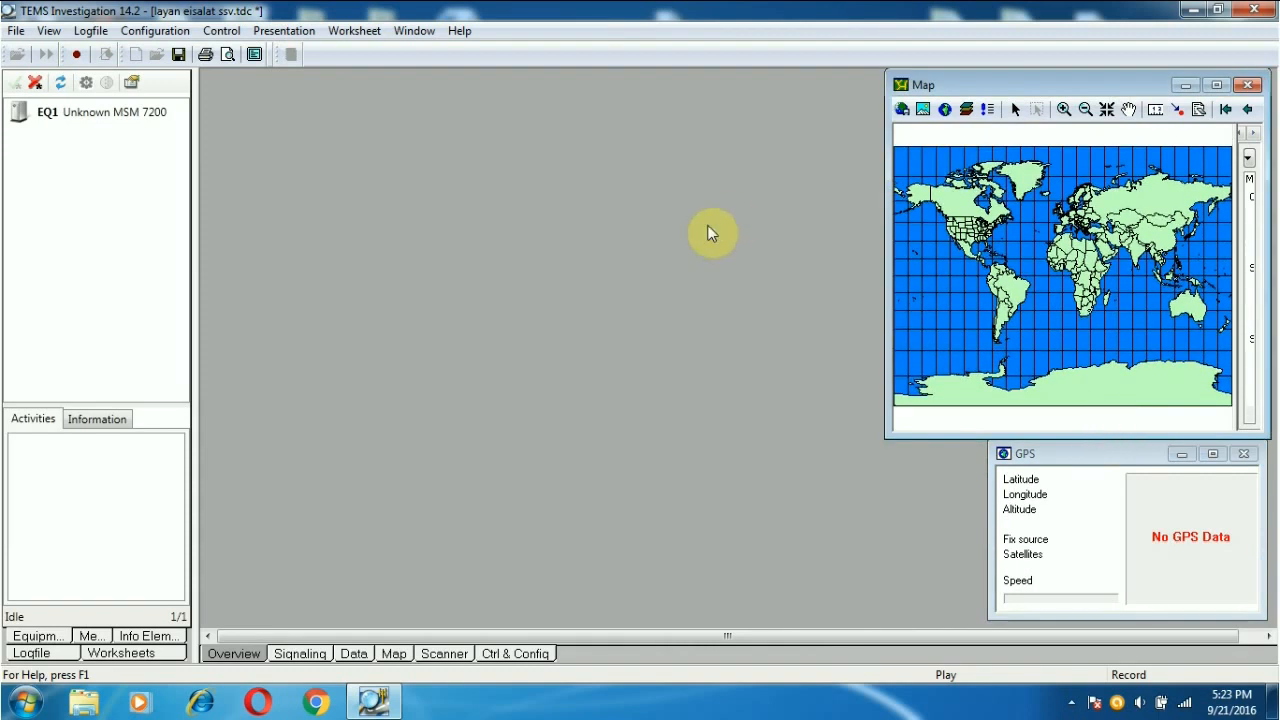
pyautogui.click(284, 30)
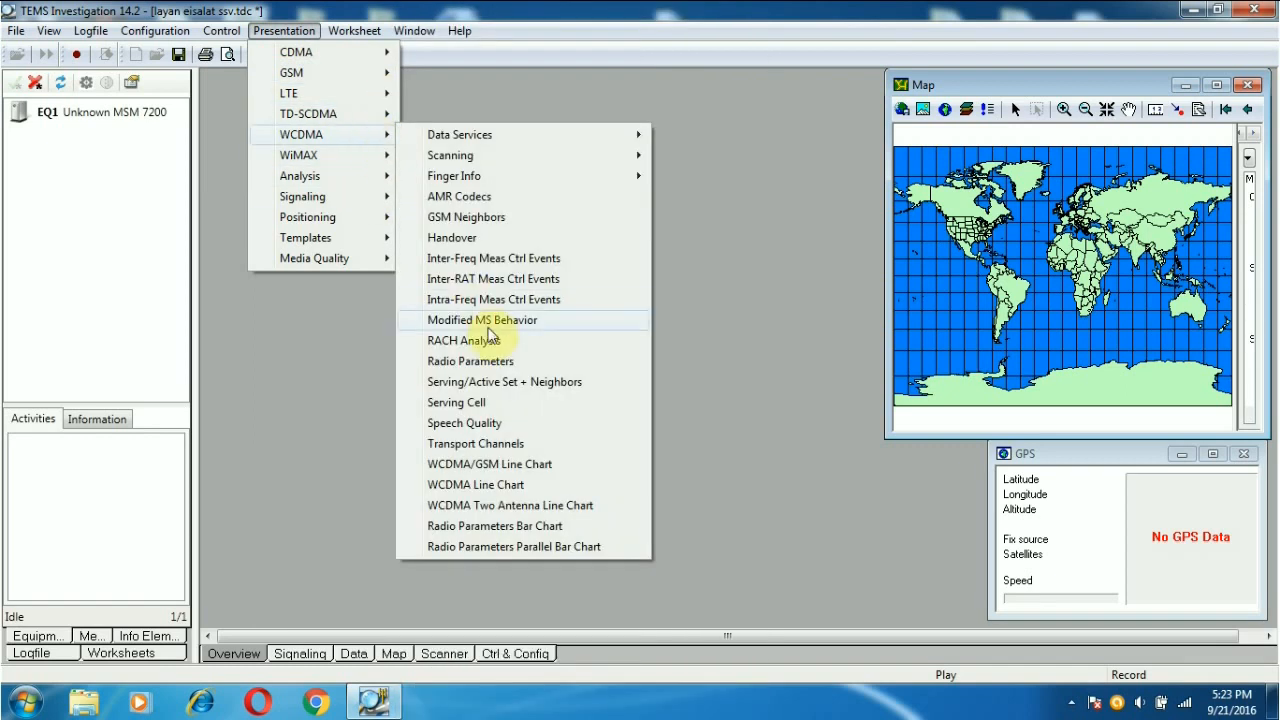
pyautogui.moveTo(530, 402)
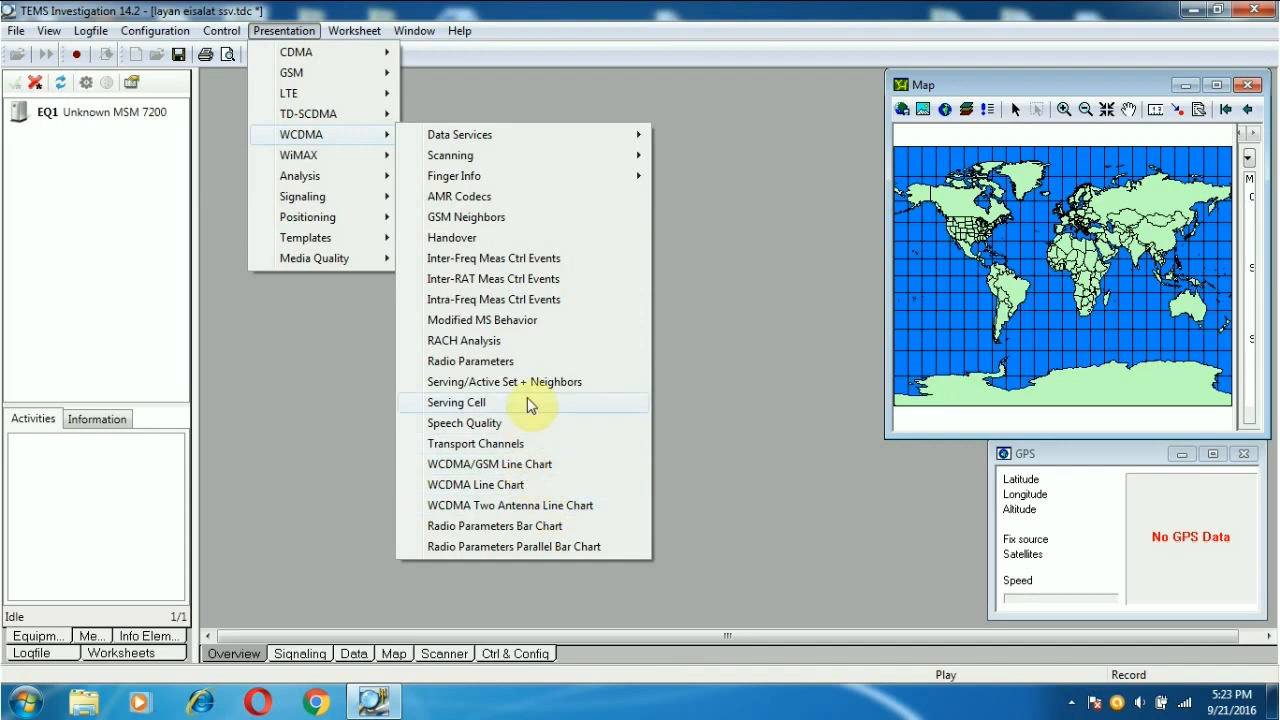
# - Add the WCDMA Serving/Active Set + Neighbors window from the Presentation > WCDMA menu
pyautogui.click(504, 380)
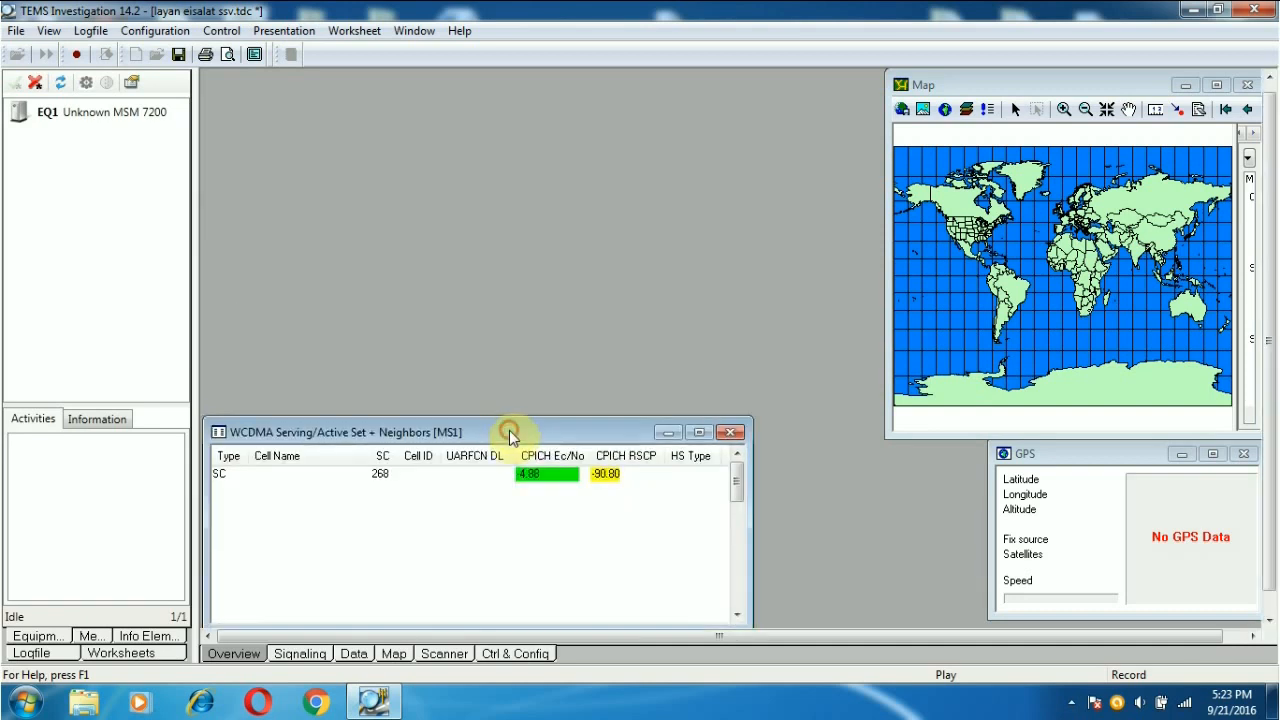
# - Add the GSM Serving + Neighbors By Band window above the WCDMA cell window
pyautogui.click(284, 30)
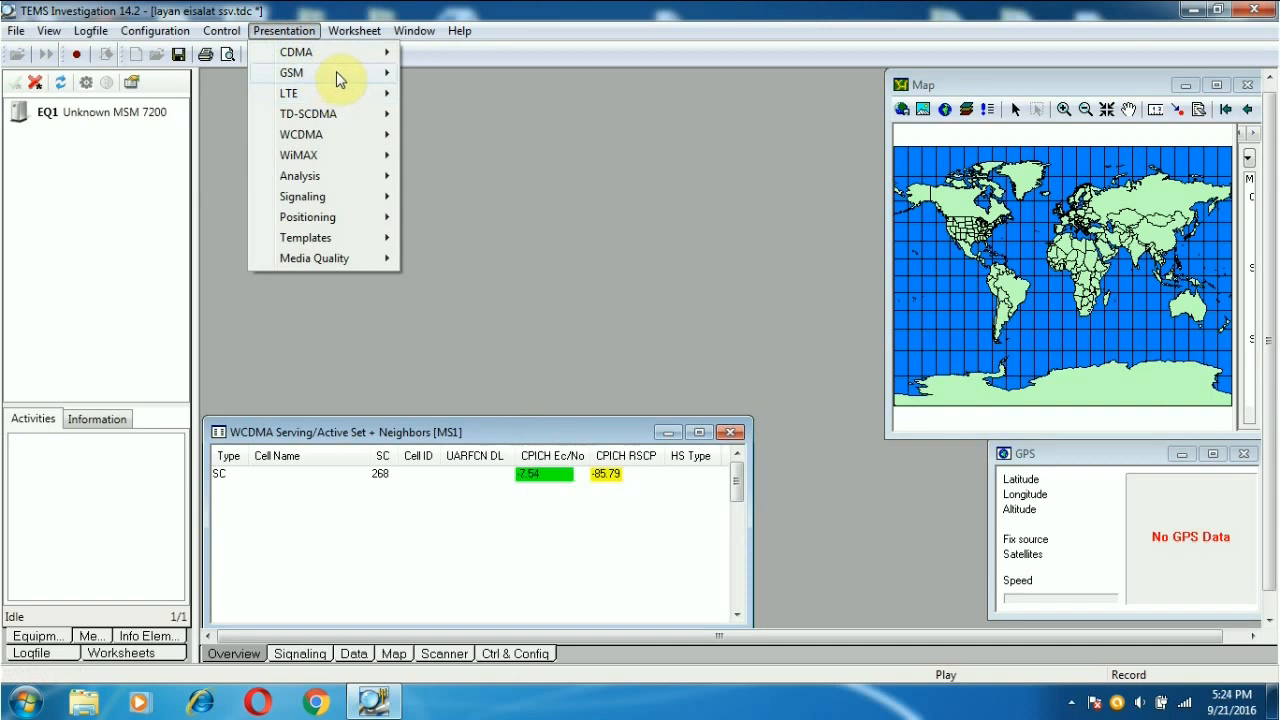
pyautogui.moveTo(292, 72)
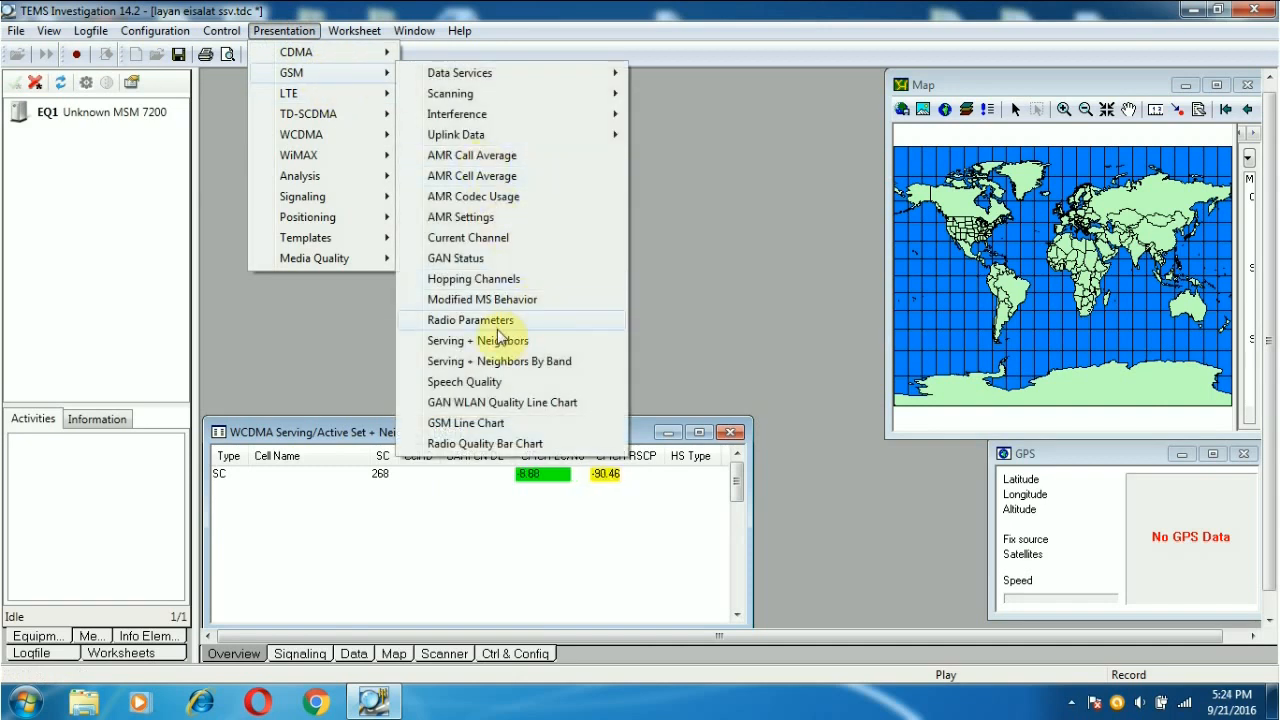
pyautogui.moveTo(520, 360)
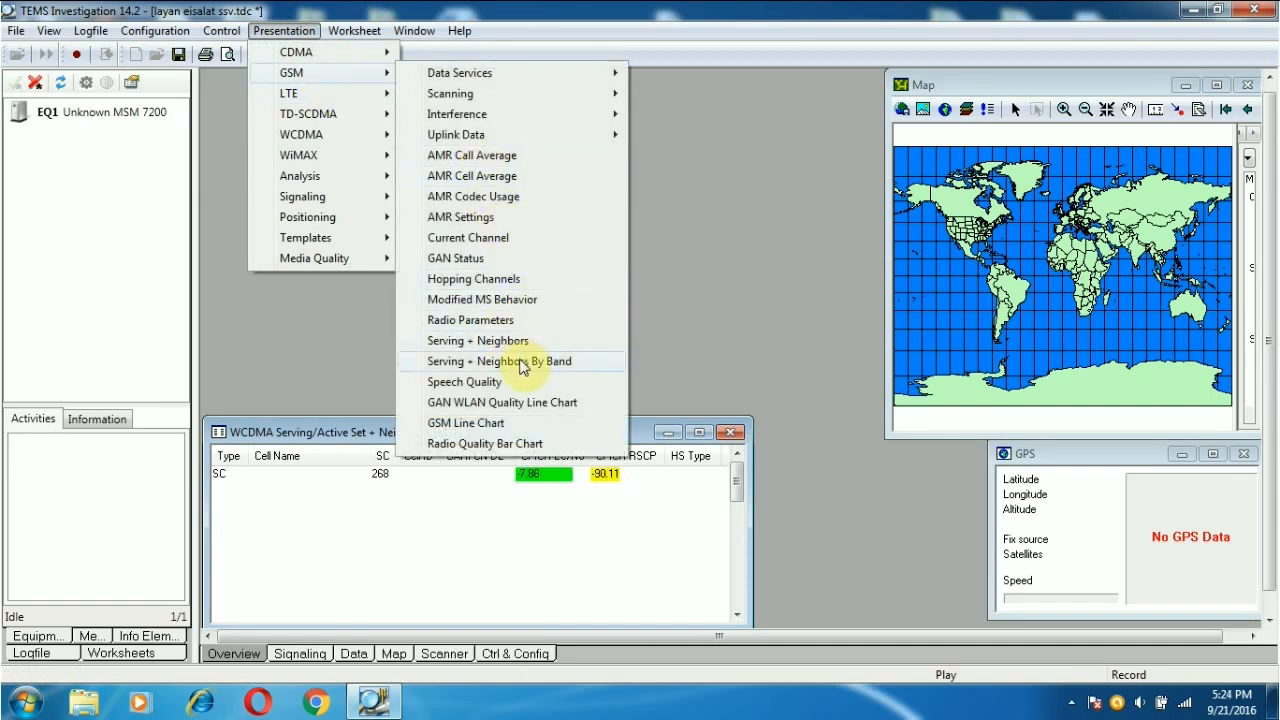
pyautogui.click(500, 360)
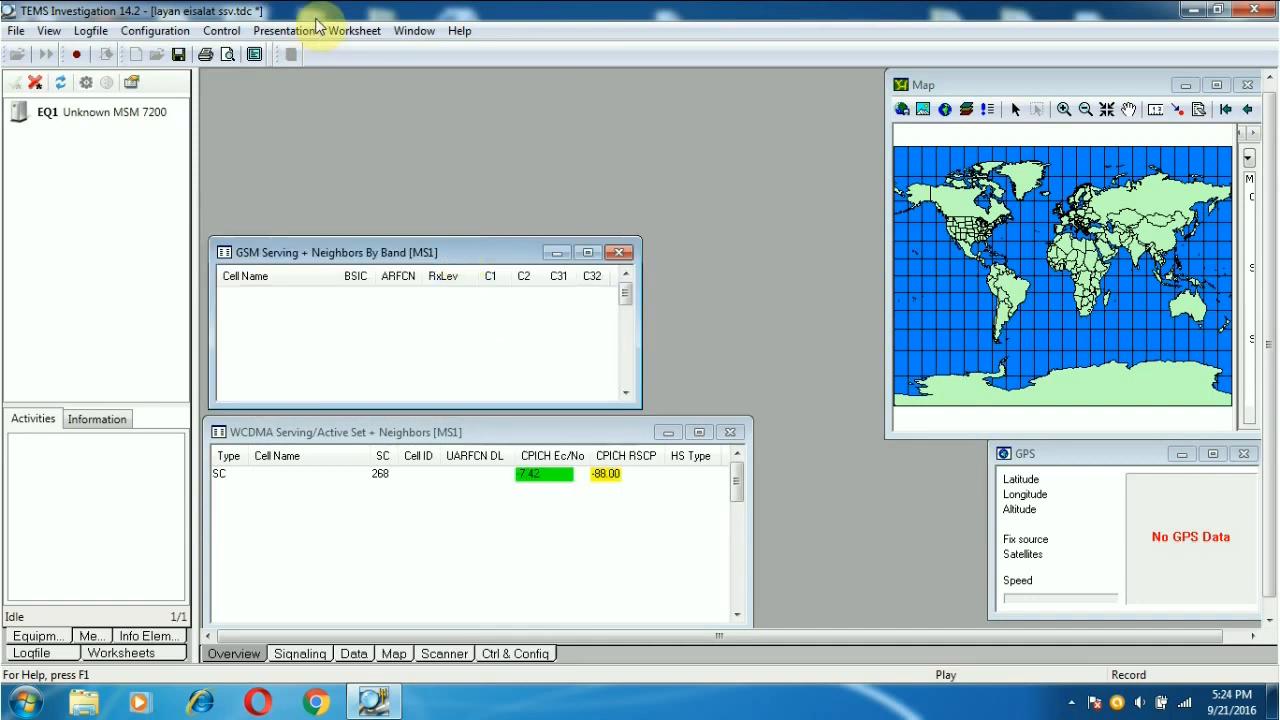
# - Add the LTE Serving/Neighbor Cell window and drag it to the top middle of the workspace
pyautogui.click(284, 30)
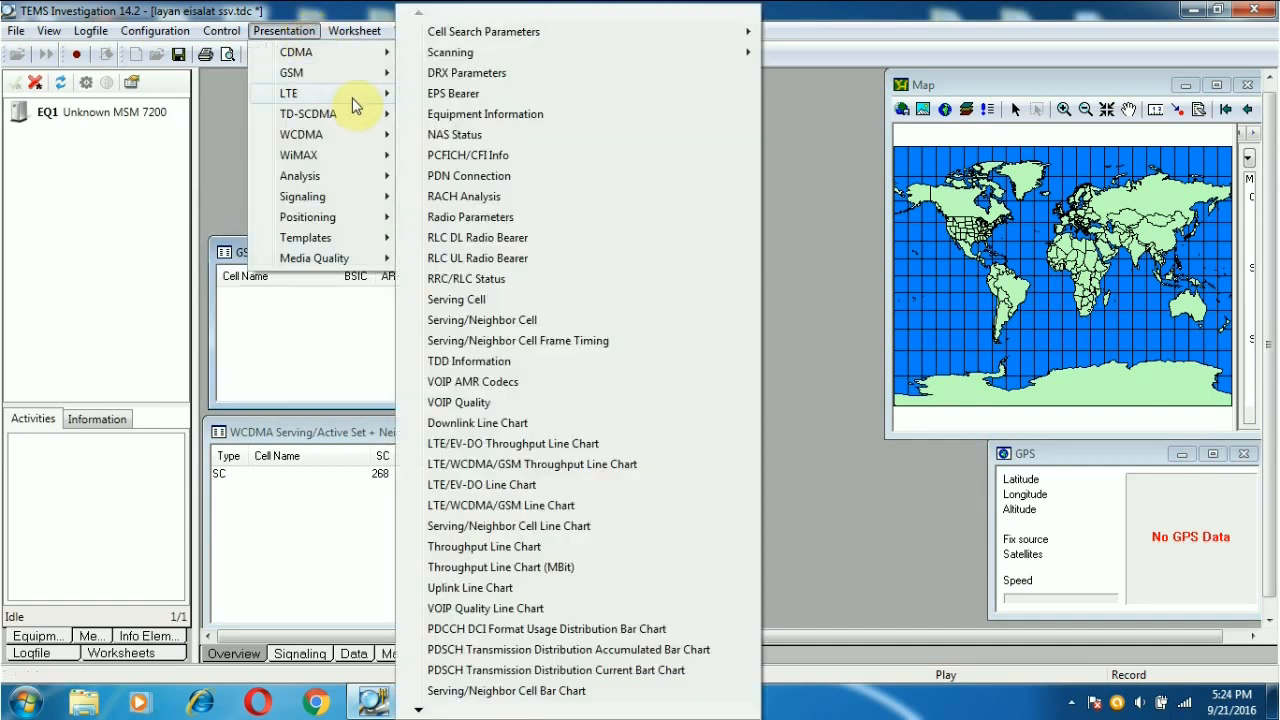
pyautogui.moveTo(560, 402)
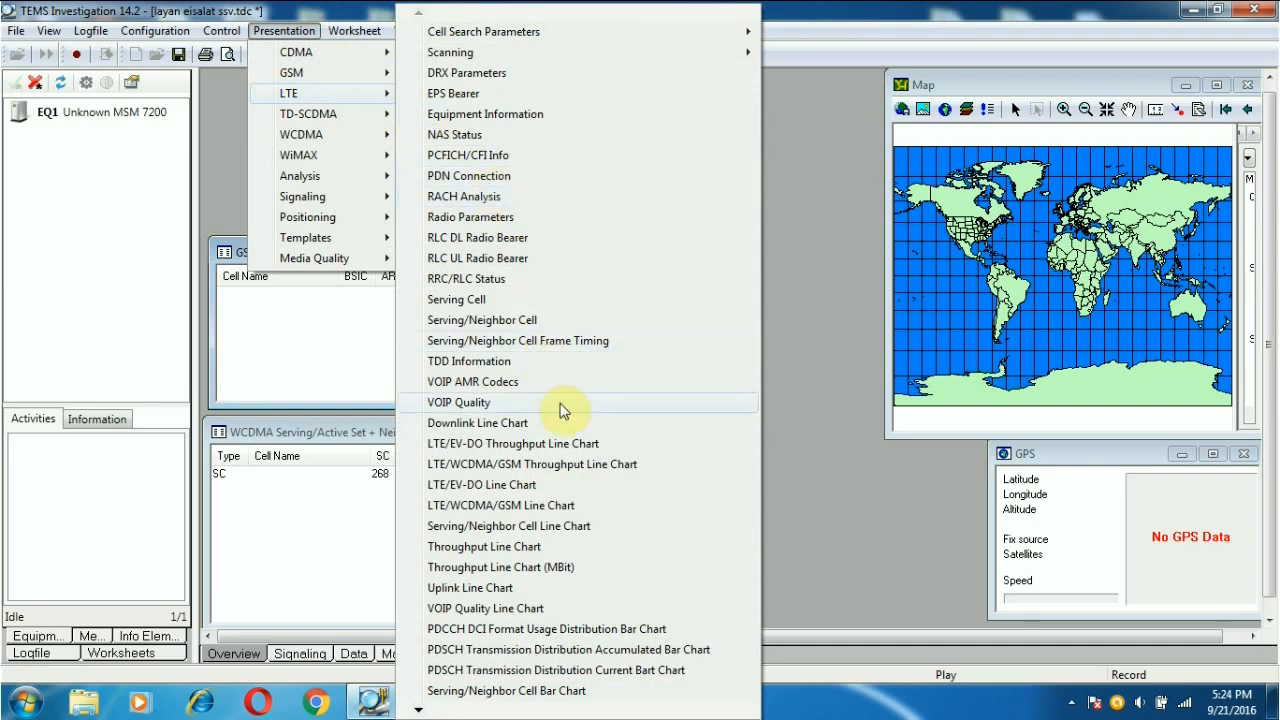
pyautogui.moveTo(544, 320)
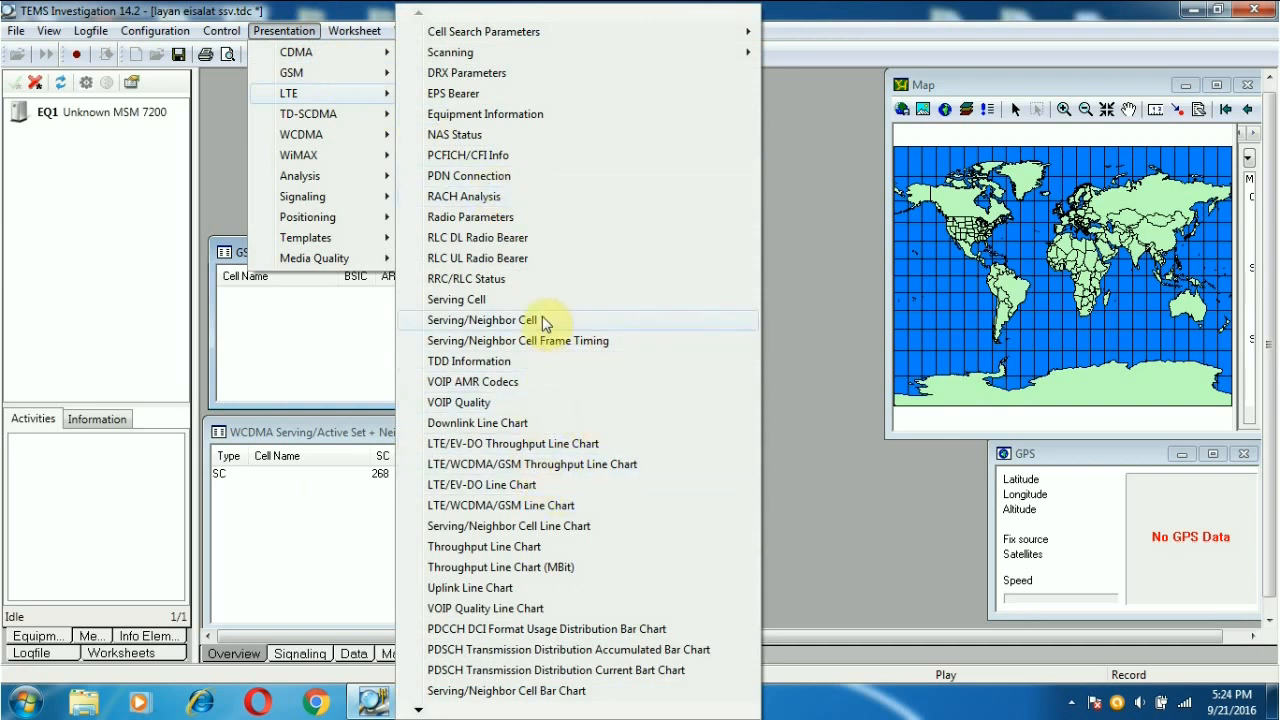
pyautogui.click(480, 320)
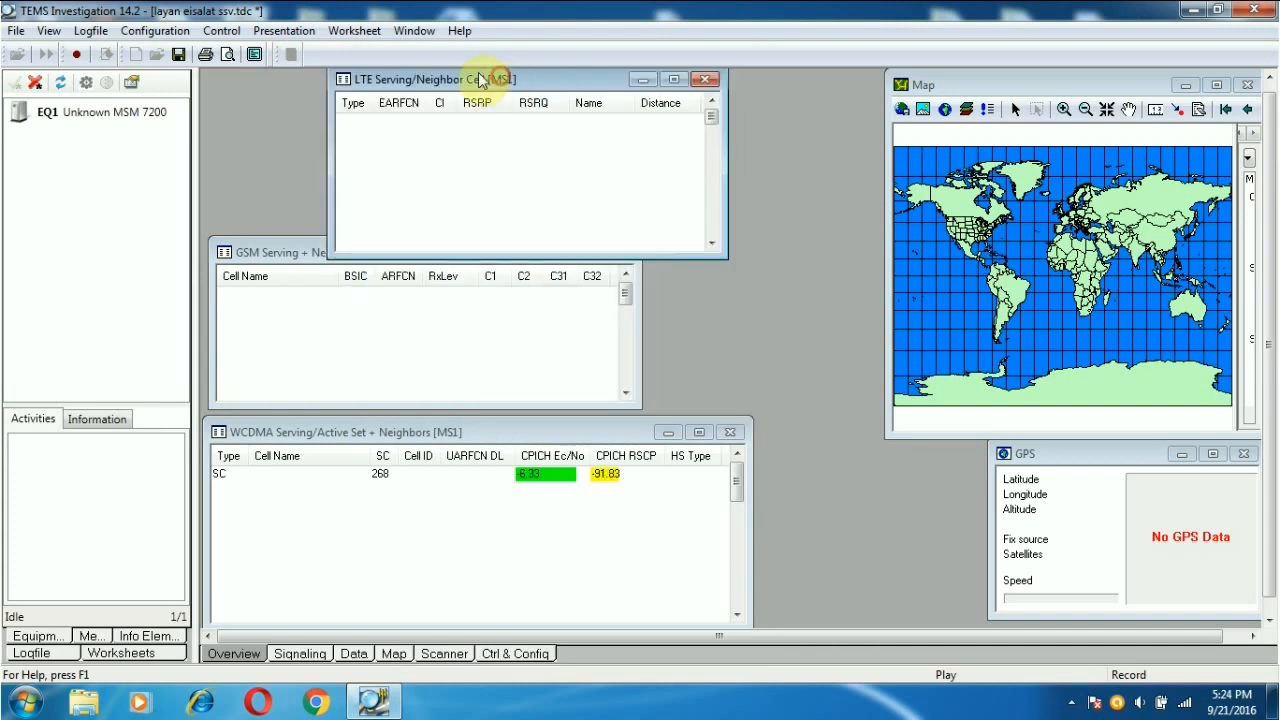
pyautogui.moveTo(478, 80); pyautogui.dragTo(324, 72)
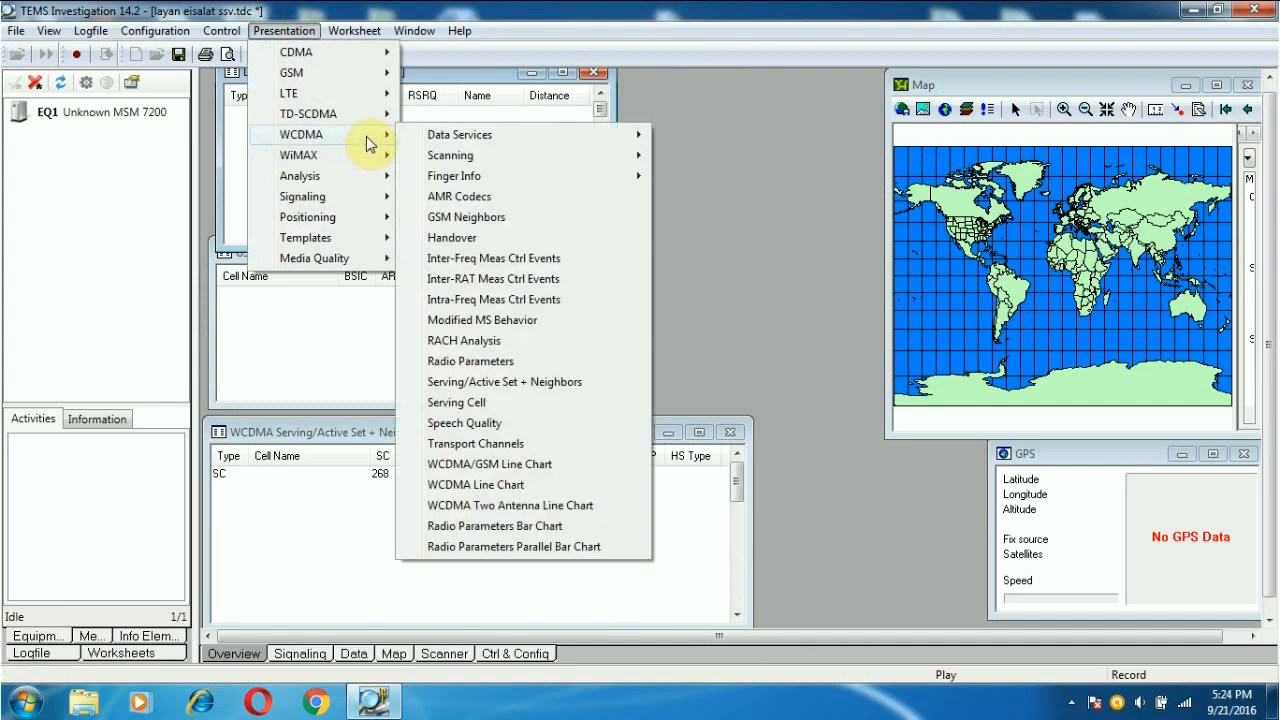
pyautogui.moveTo(458, 134)
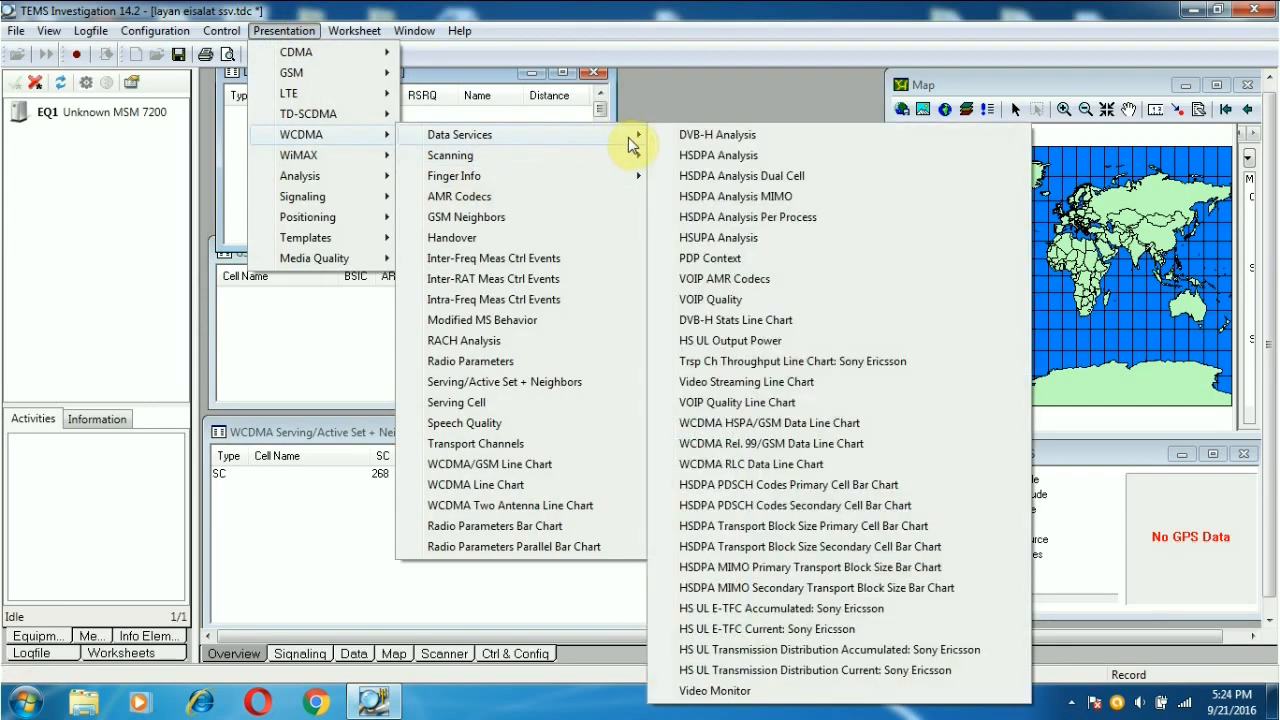
pyautogui.moveTo(816, 424)
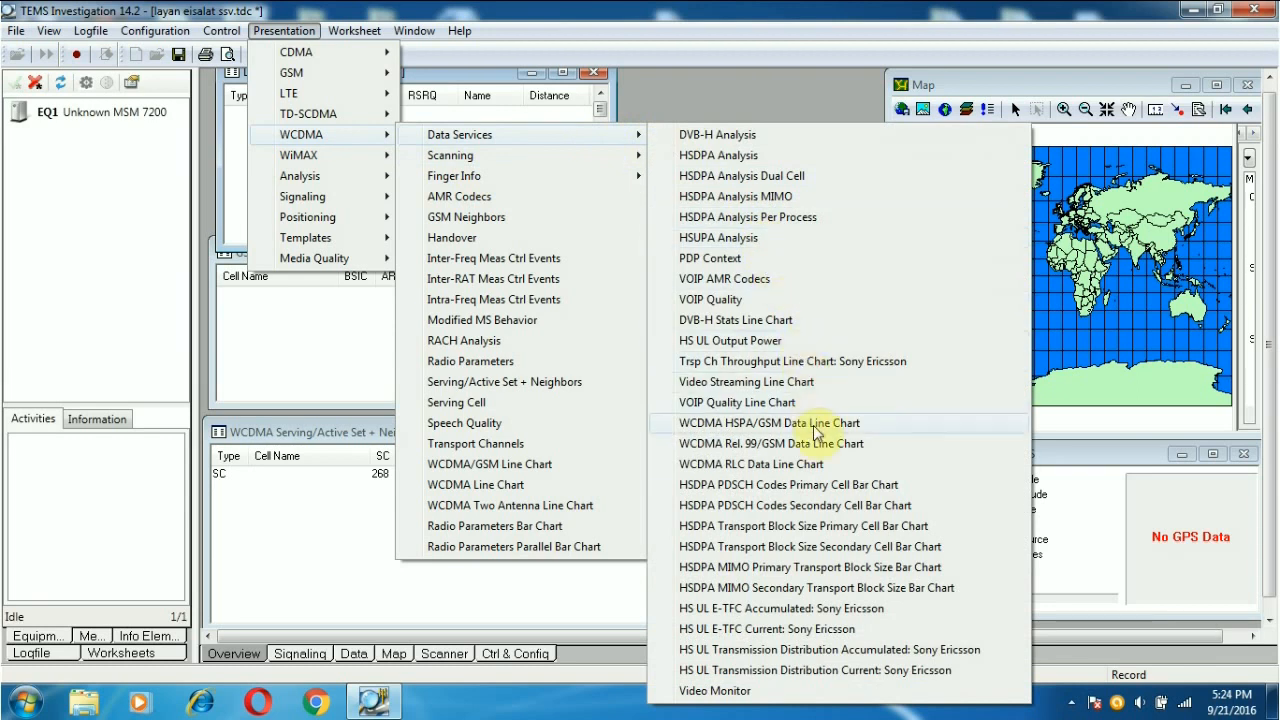
# - Add the WCDMA RLC Data Line Chart from Presentation > WCDMA > Data Services
pyautogui.click(752, 464)
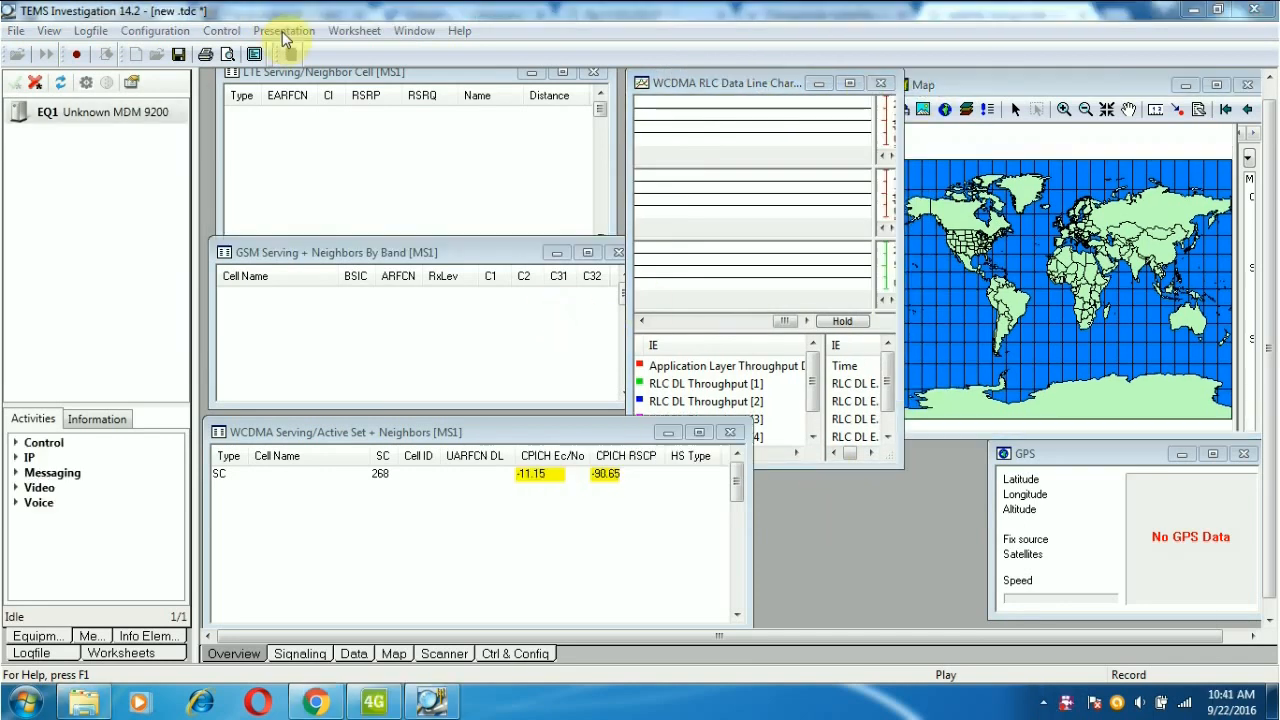
pyautogui.click(284, 30)
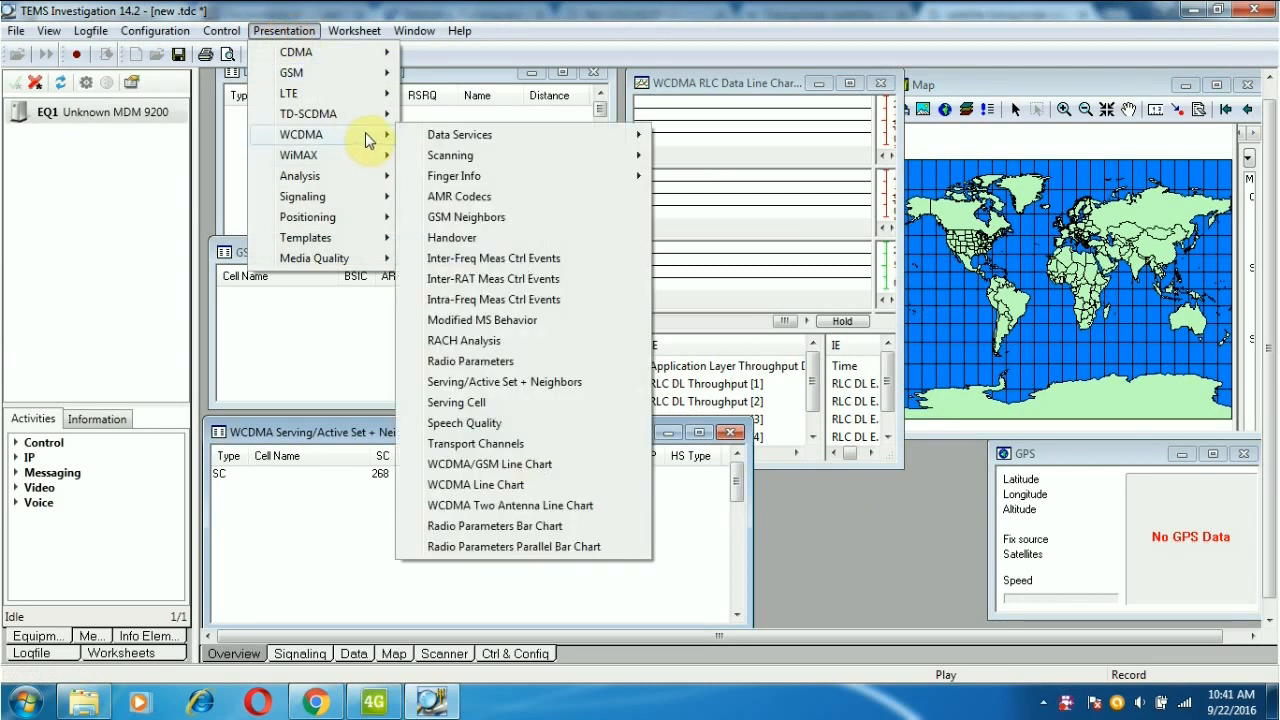
pyautogui.click(490, 464)
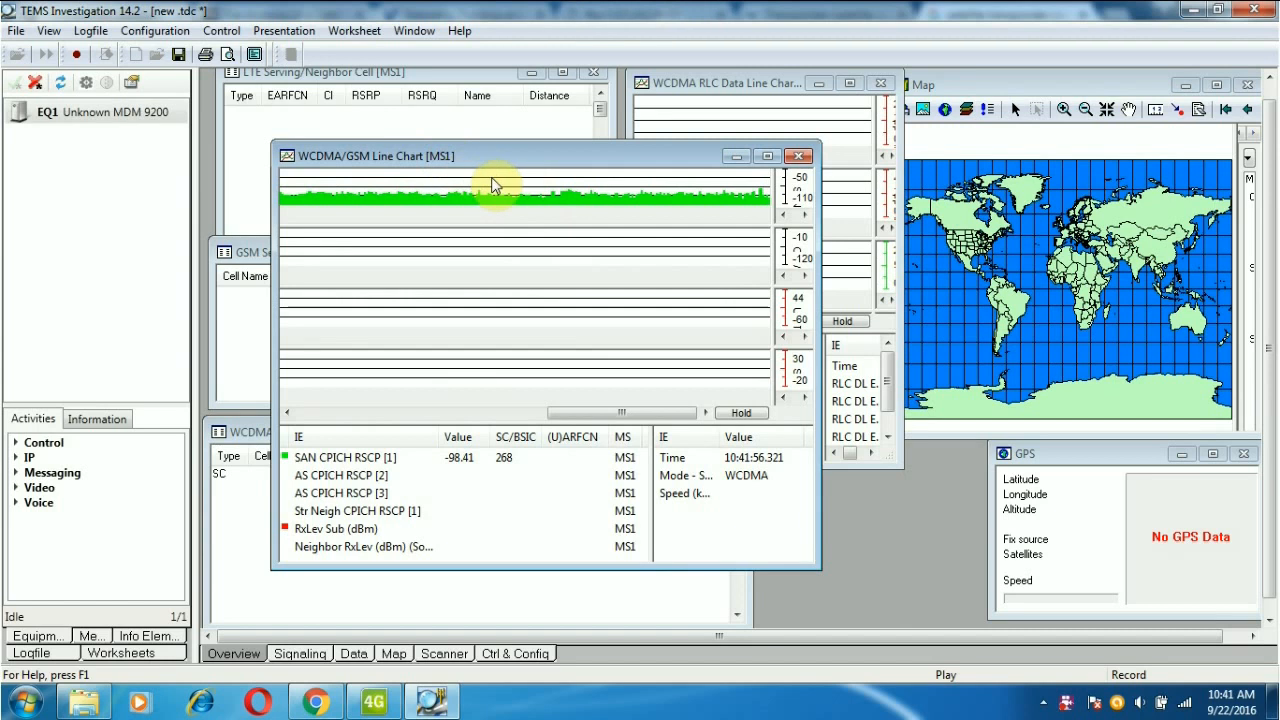
# - Use Change MS on the WCDMA/GSM line chart to set Chart 1 to mobile MS2
pyautogui.rightClick(496, 184)
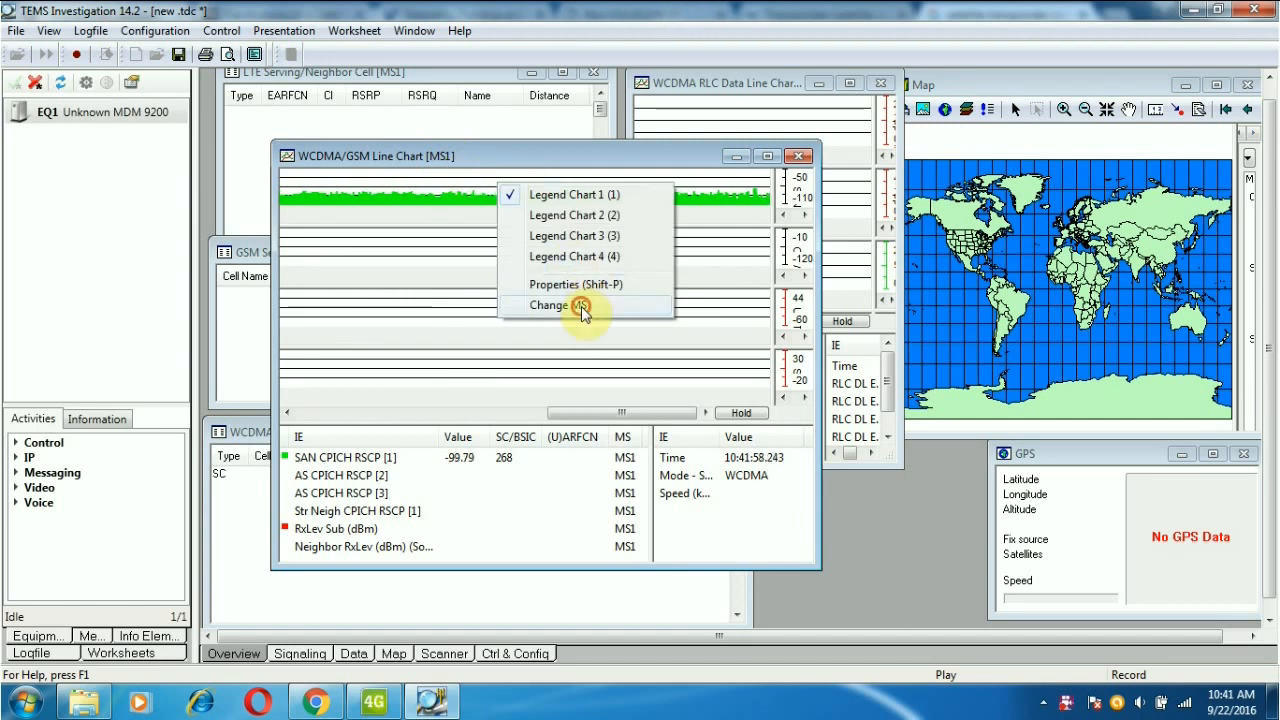
pyautogui.click(550, 304)
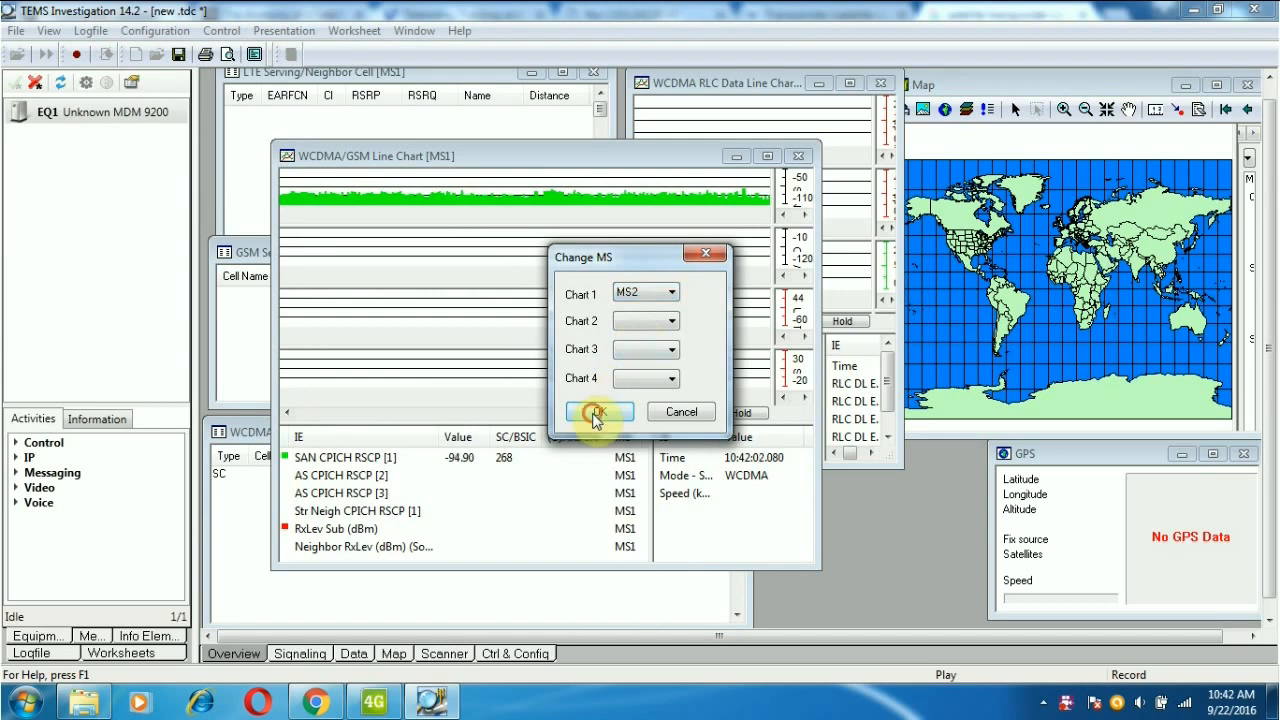
pyautogui.click(596, 412)
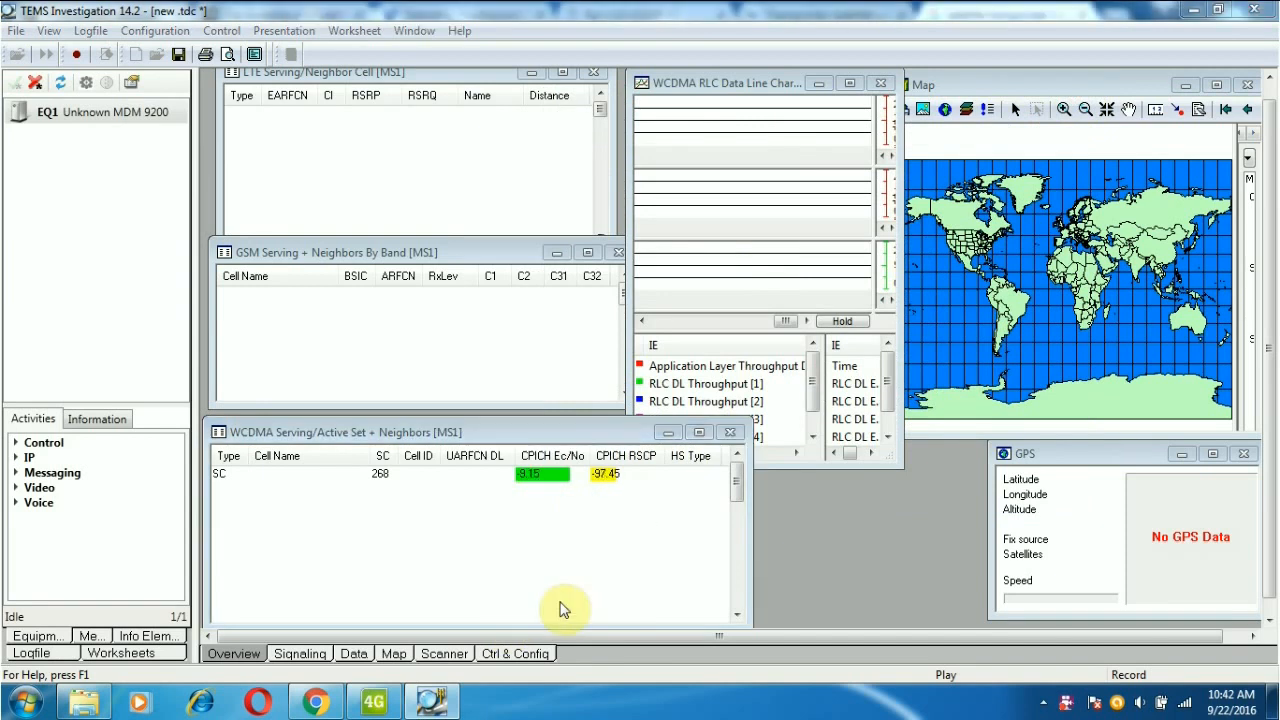
# - Reassign the WCDMA Serving/Active Set window's mobile via Properties, ending on MS1 measurements
pyautogui.click(744, 302)
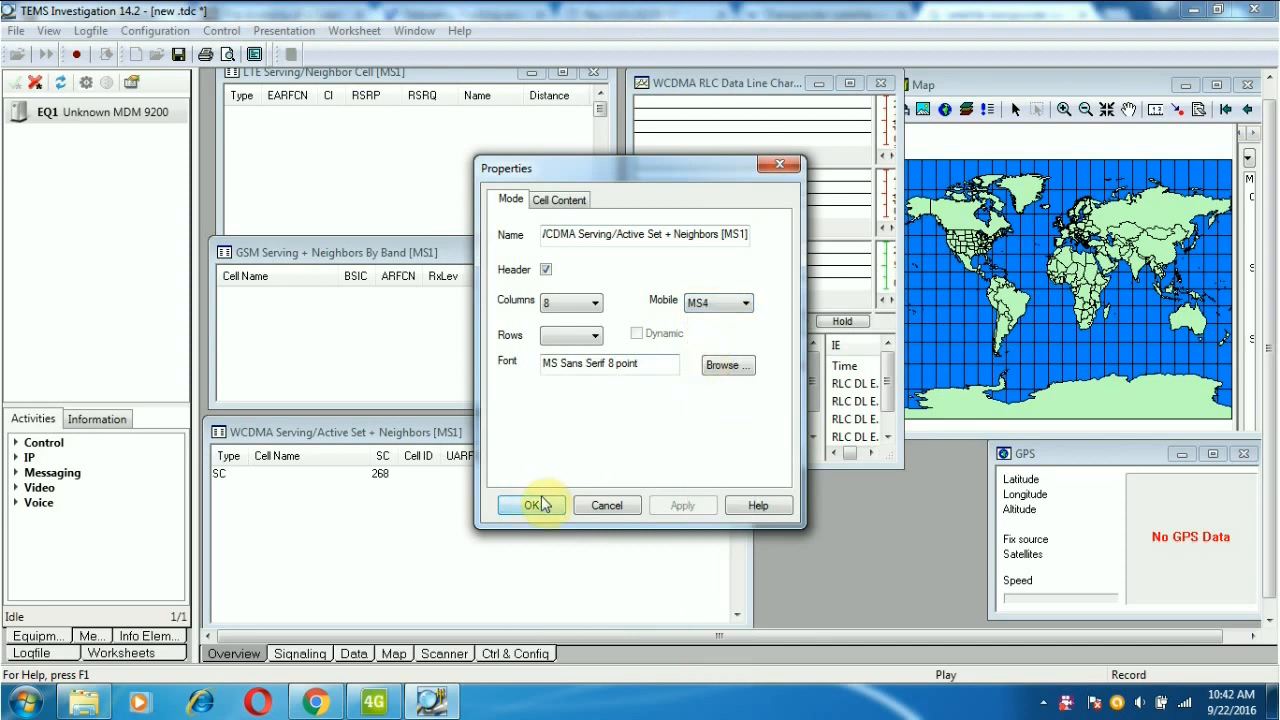
pyautogui.click(530, 504)
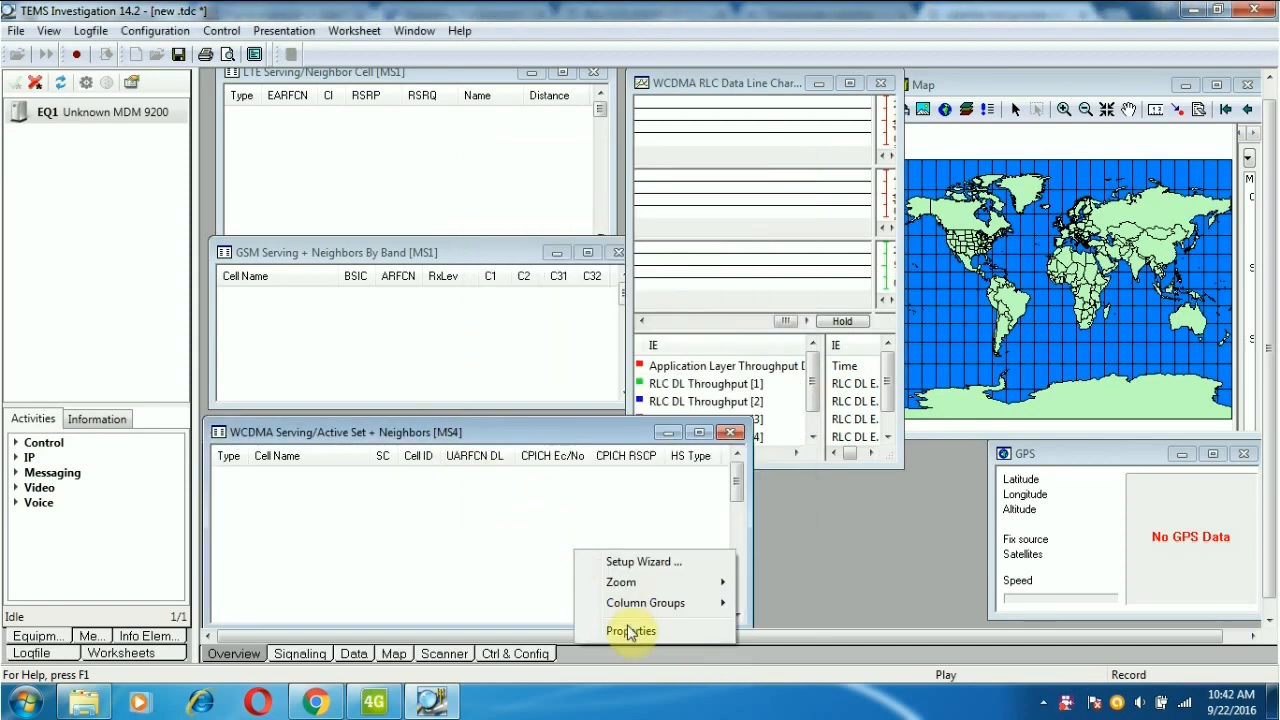
pyautogui.click(630, 630)
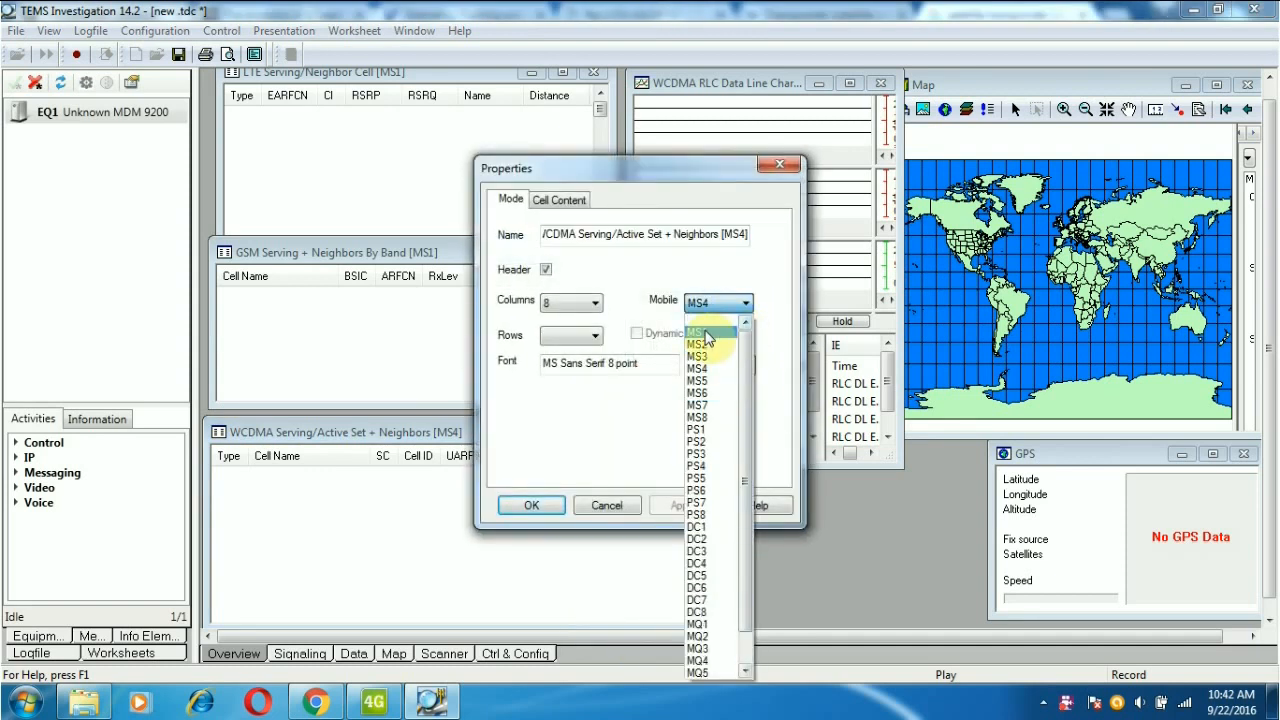
pyautogui.click(532, 504)
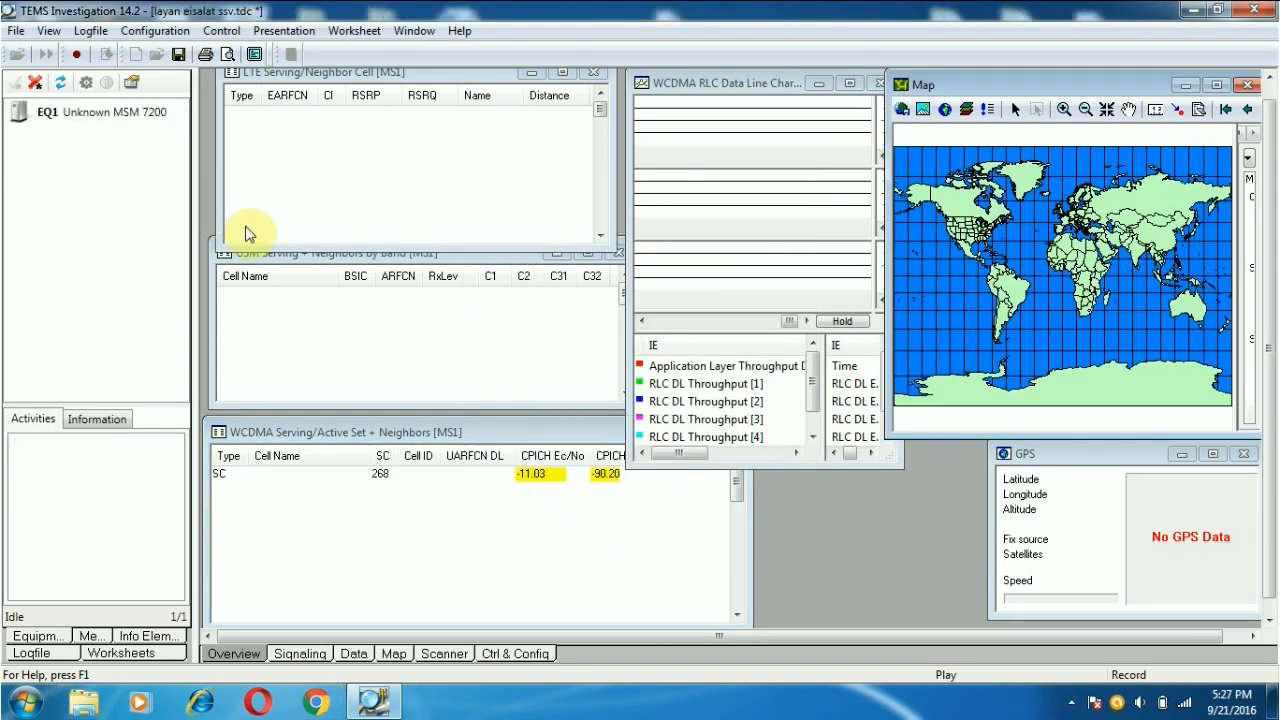
# - Save the arranged layout with Save Workspace As into the Workspaces folder
pyautogui.click(16, 30)
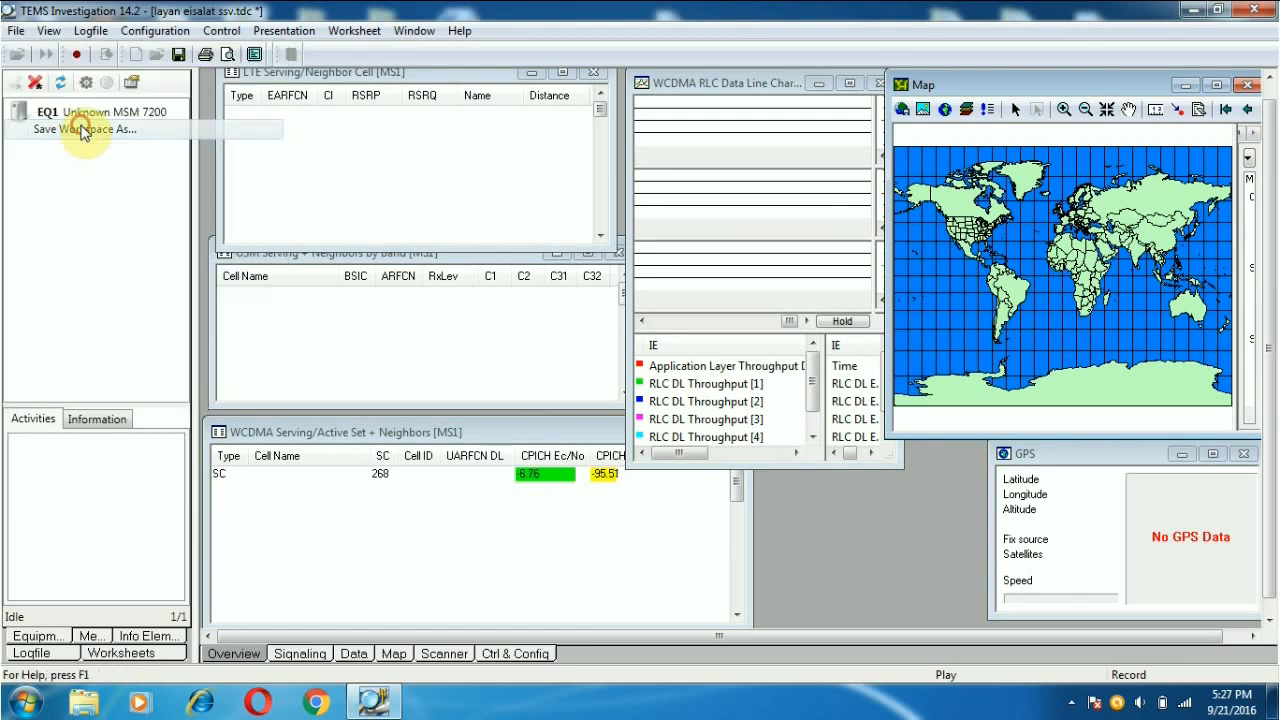
pyautogui.click(84, 128)
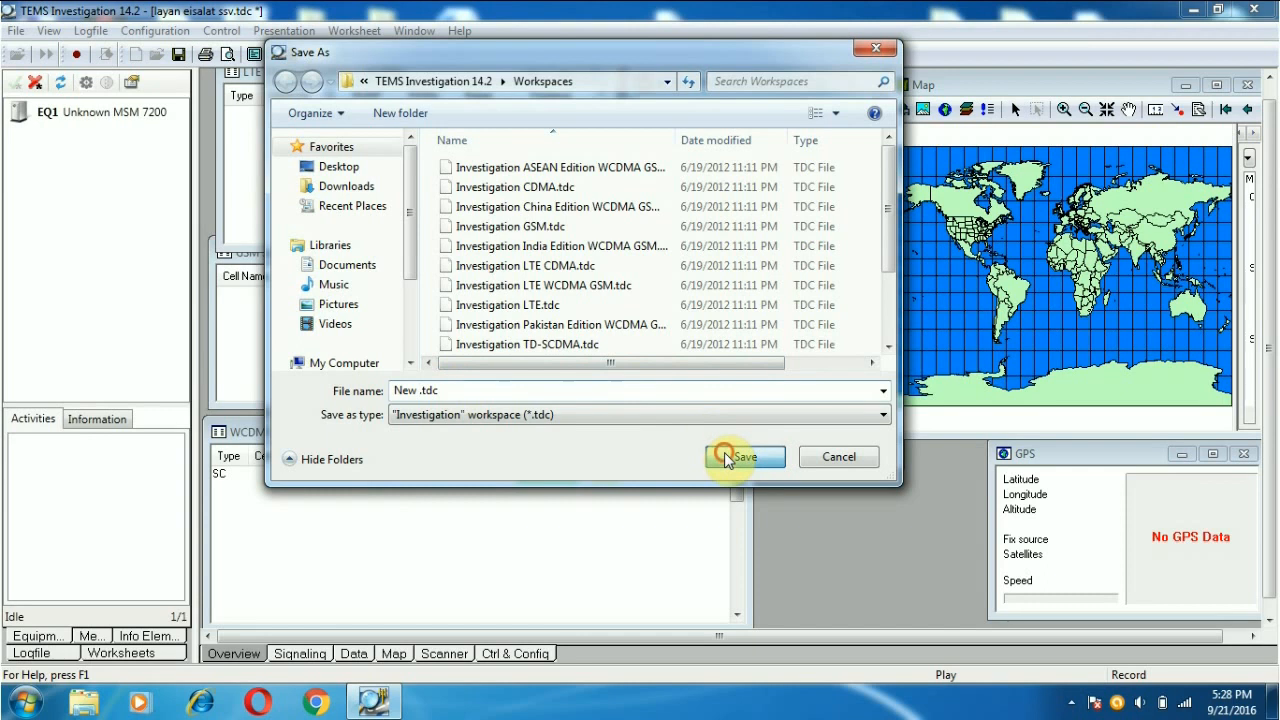
pyautogui.click(744, 456)
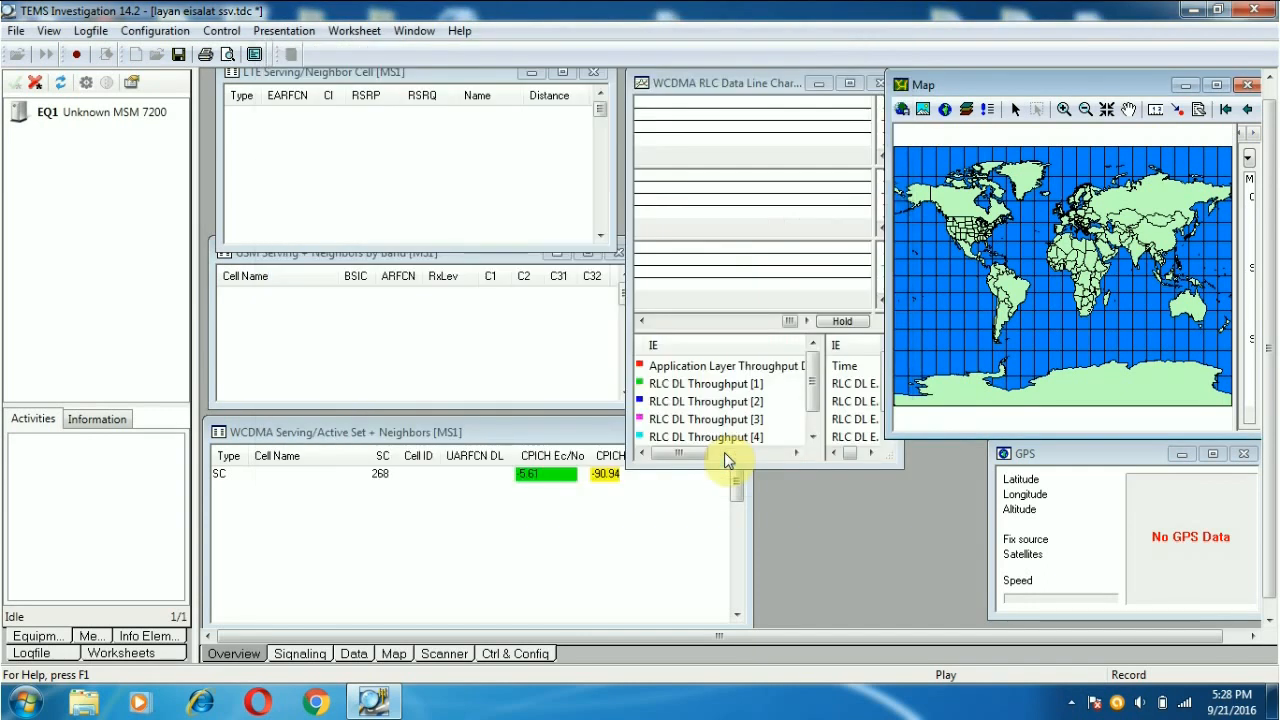